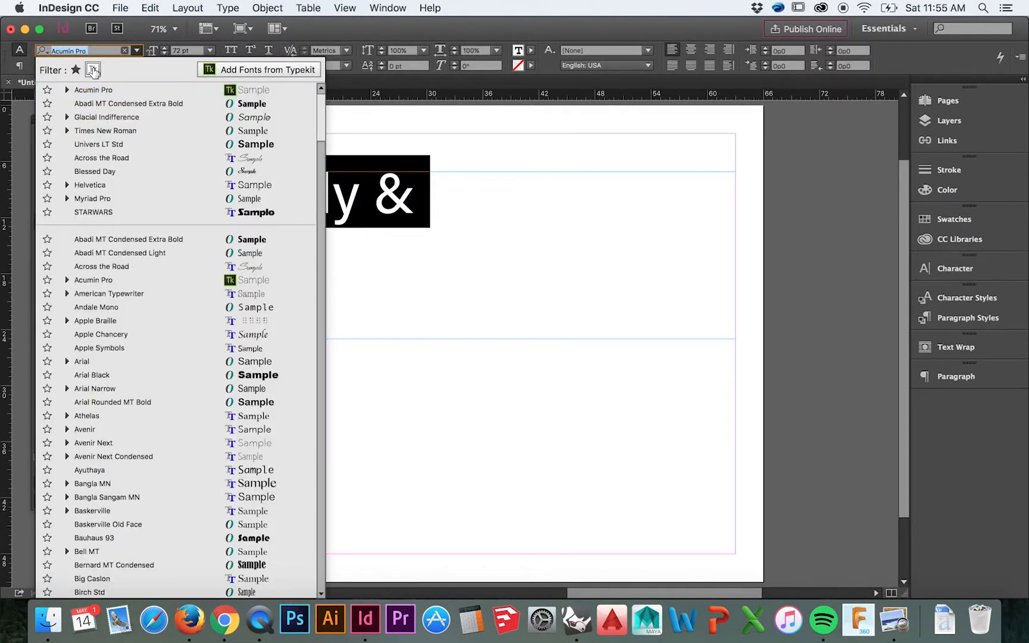
Filter fonts to Typekit, apply Lust Script to 'remedy &', and swap the y for a swash alternate.
click(93, 70)
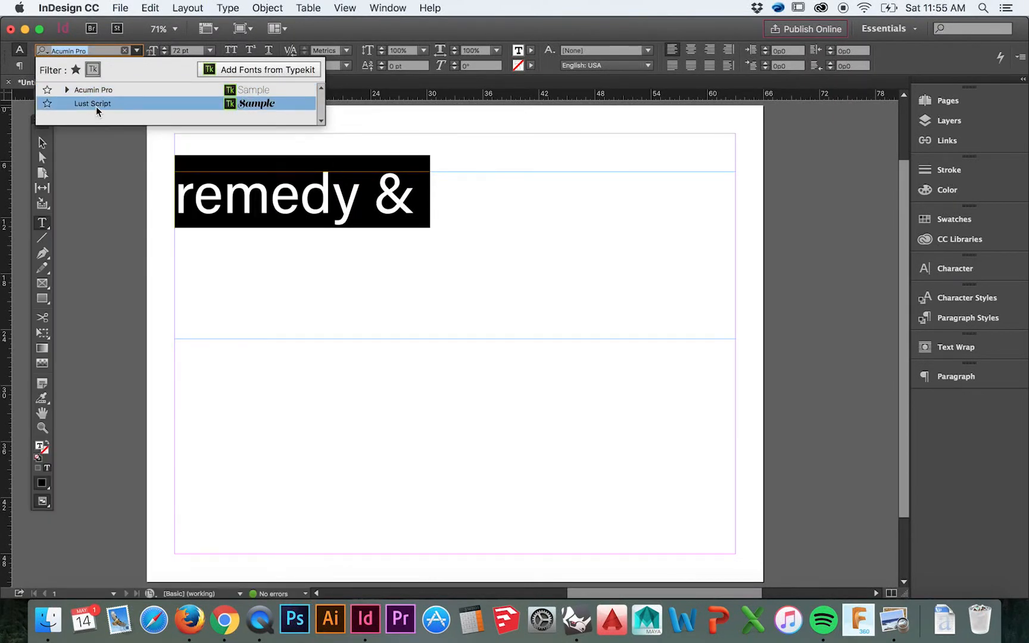
click(91, 104)
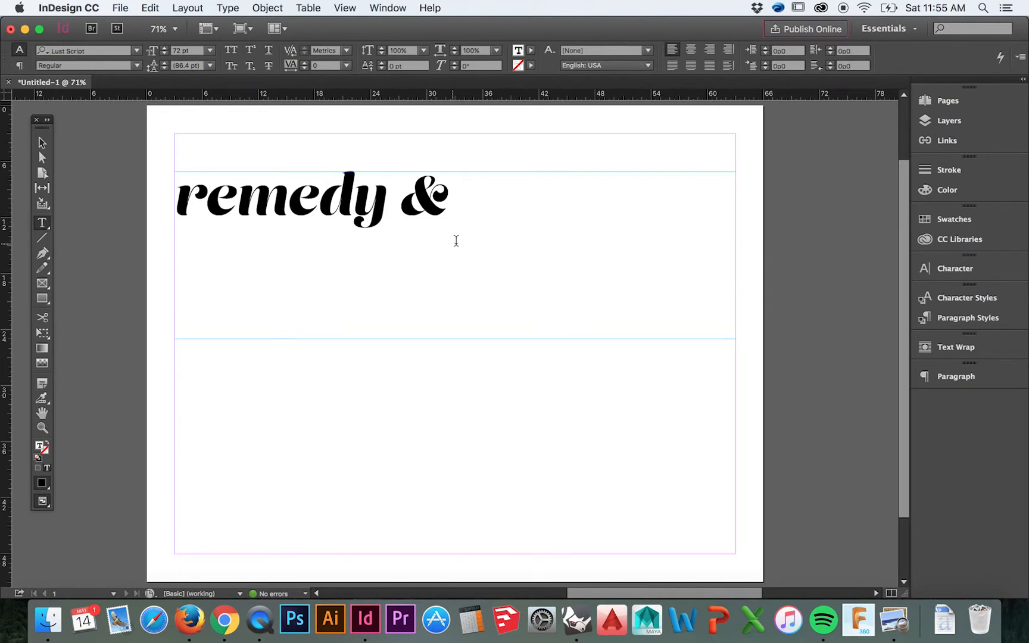
double_click(371, 194)
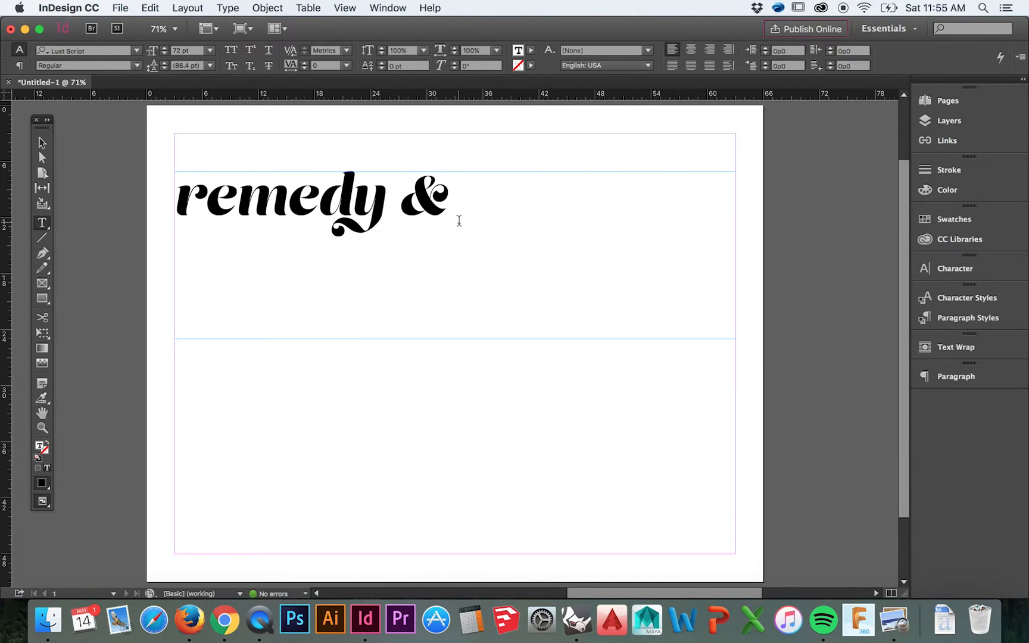
double_click(429, 195)
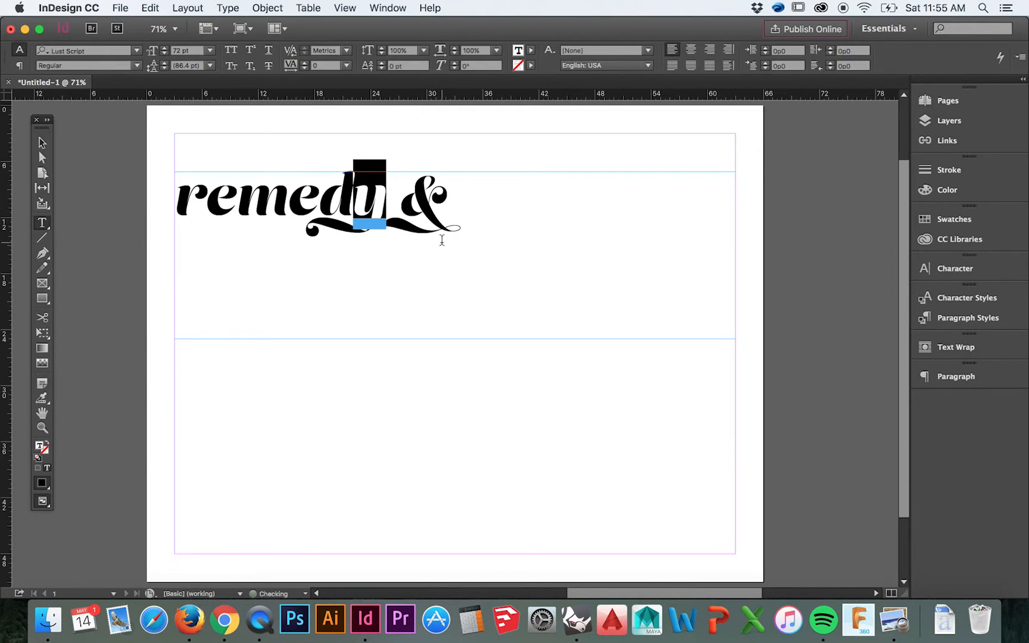
click(420, 204)
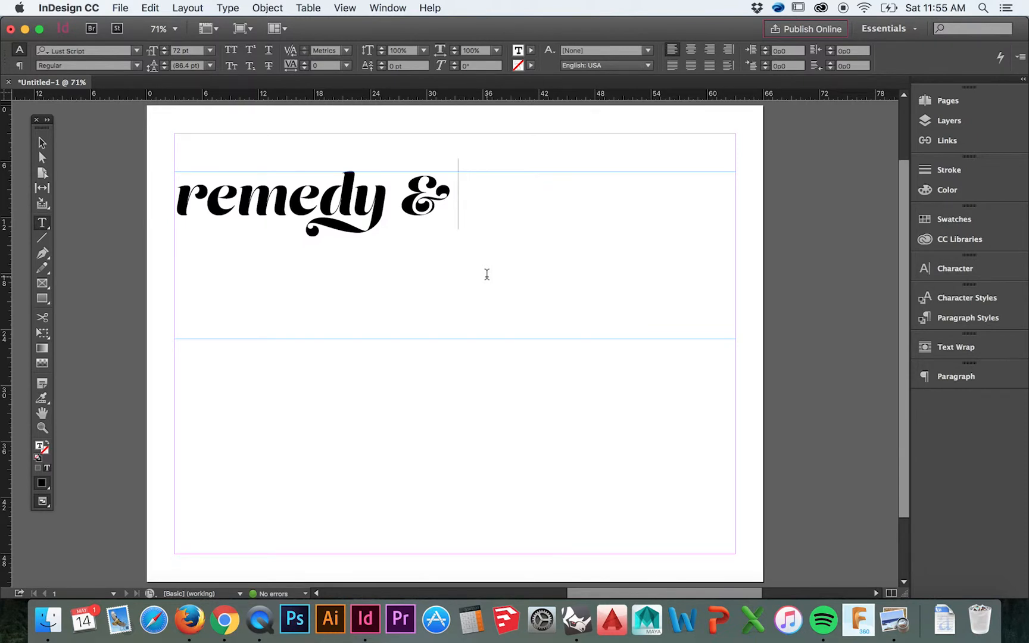
mouse_move(444, 237)
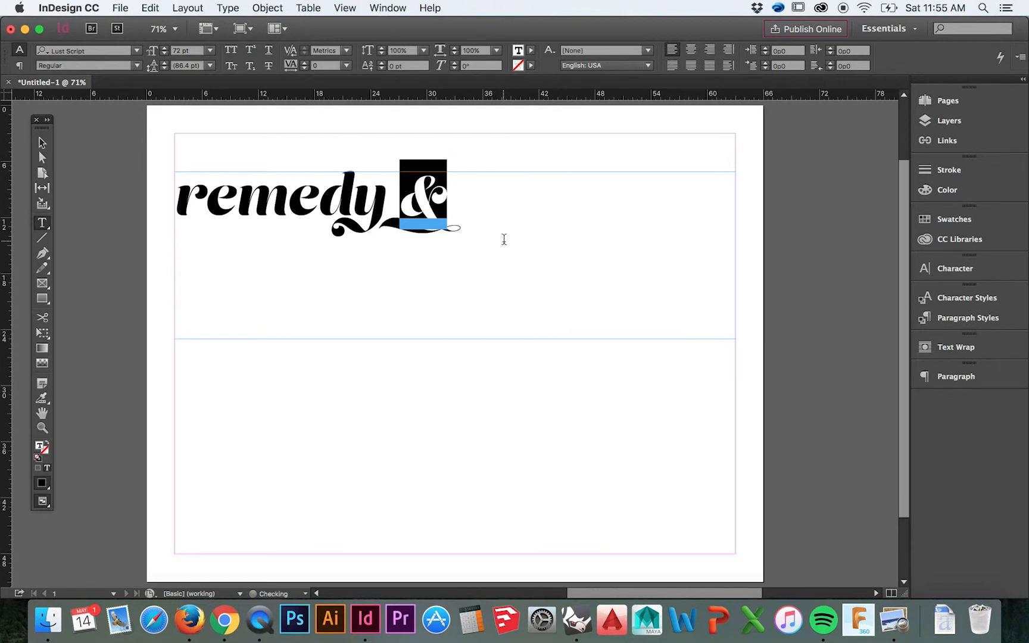
click(387, 197)
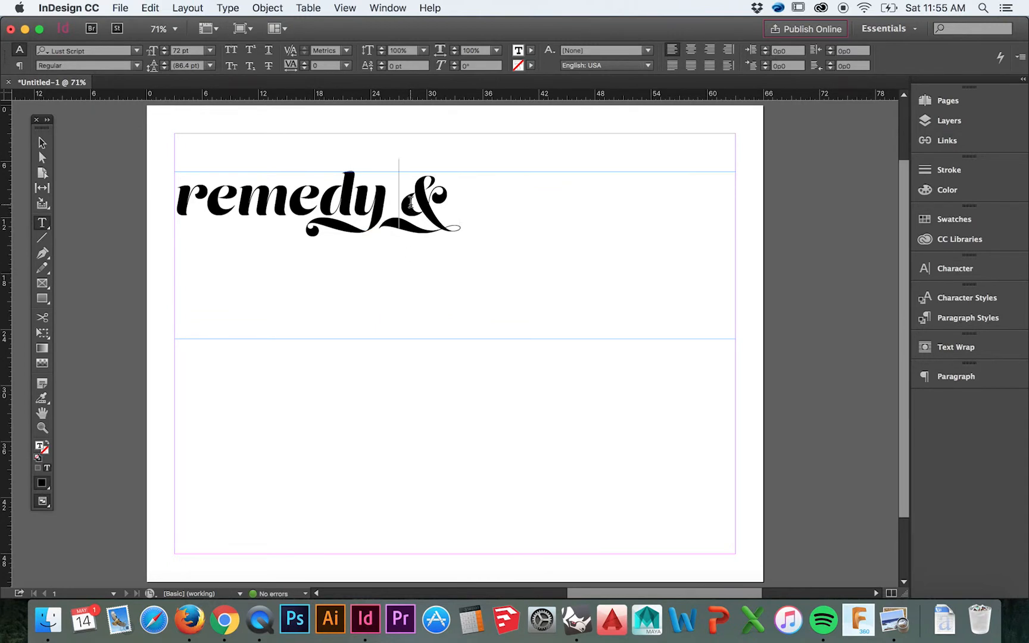
double_click(425, 195)
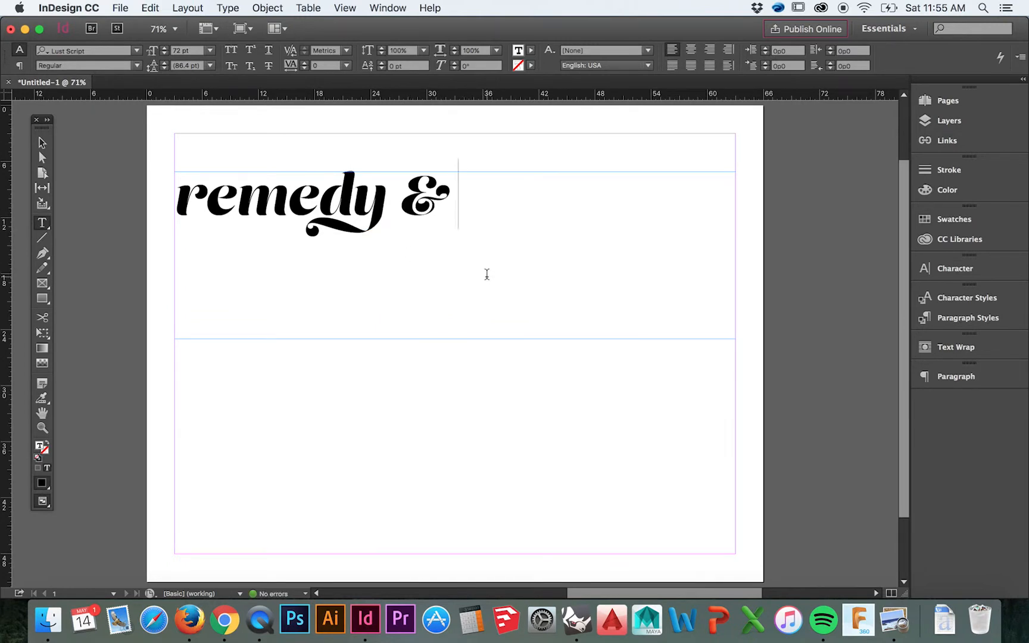
mouse_move(442, 230)
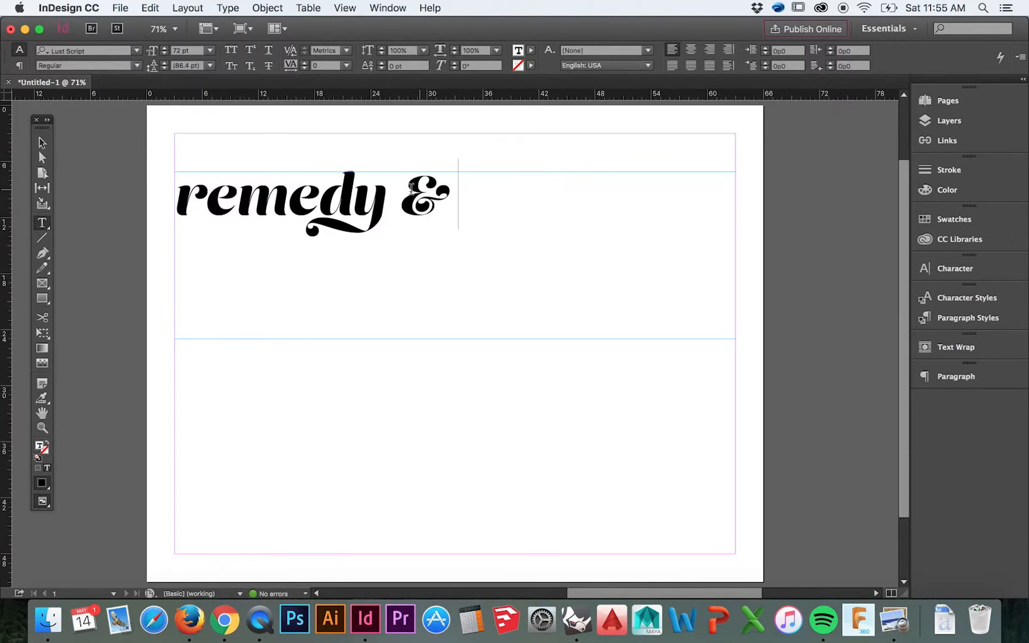
mouse_move(443, 230)
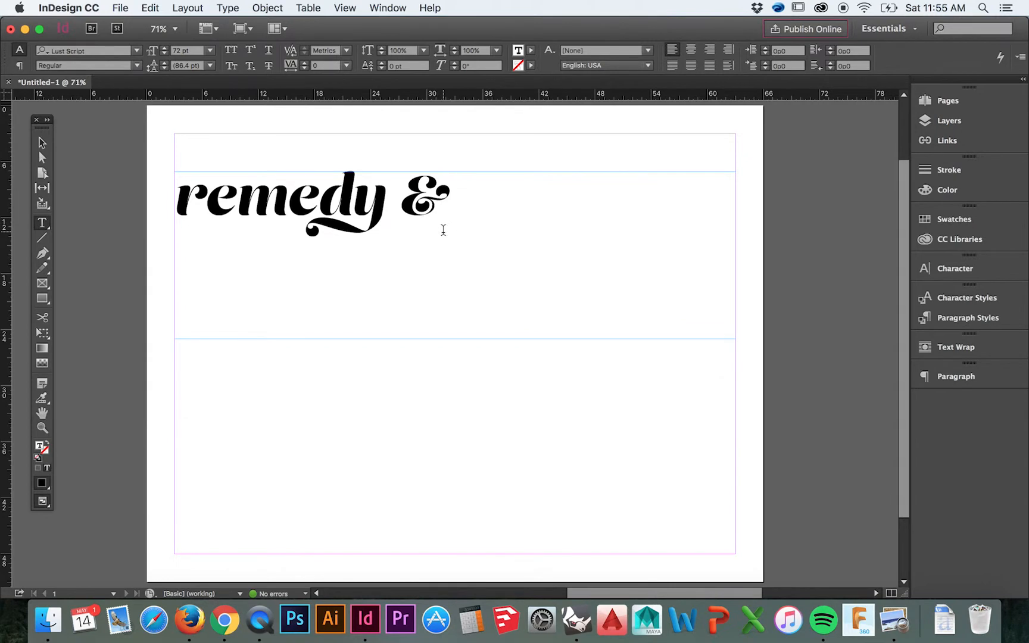
Open the Glyphs panel and search it for 'euro'.
click(388, 8)
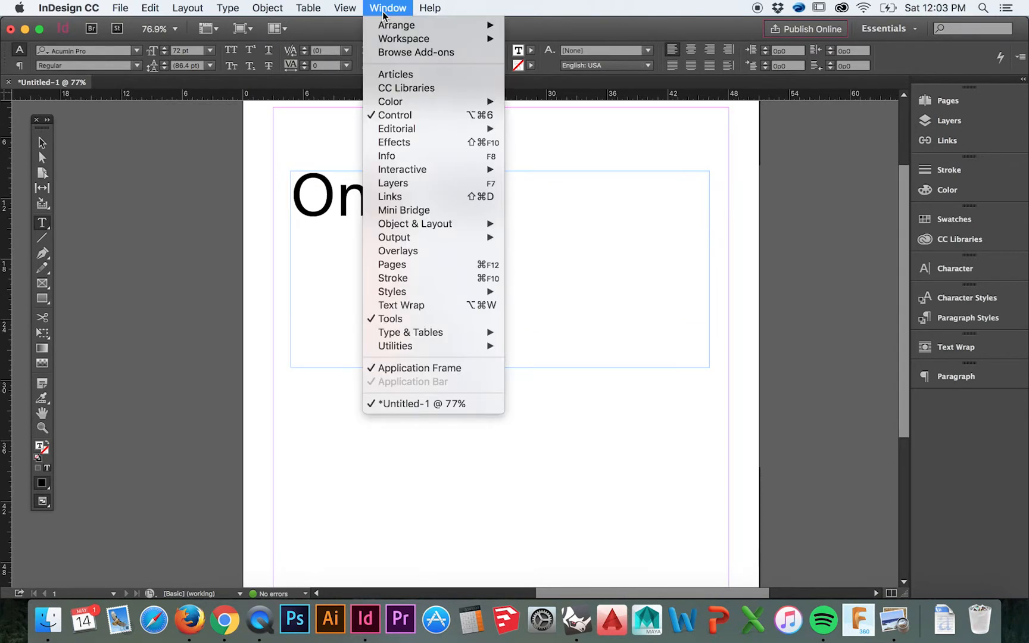
mouse_move(386, 155)
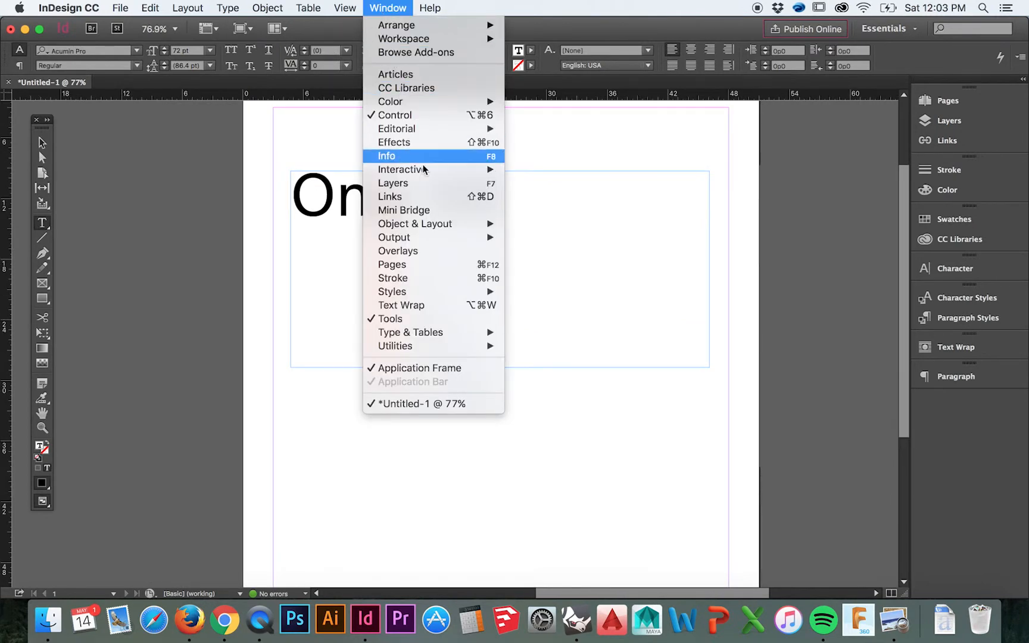
mouse_move(410, 332)
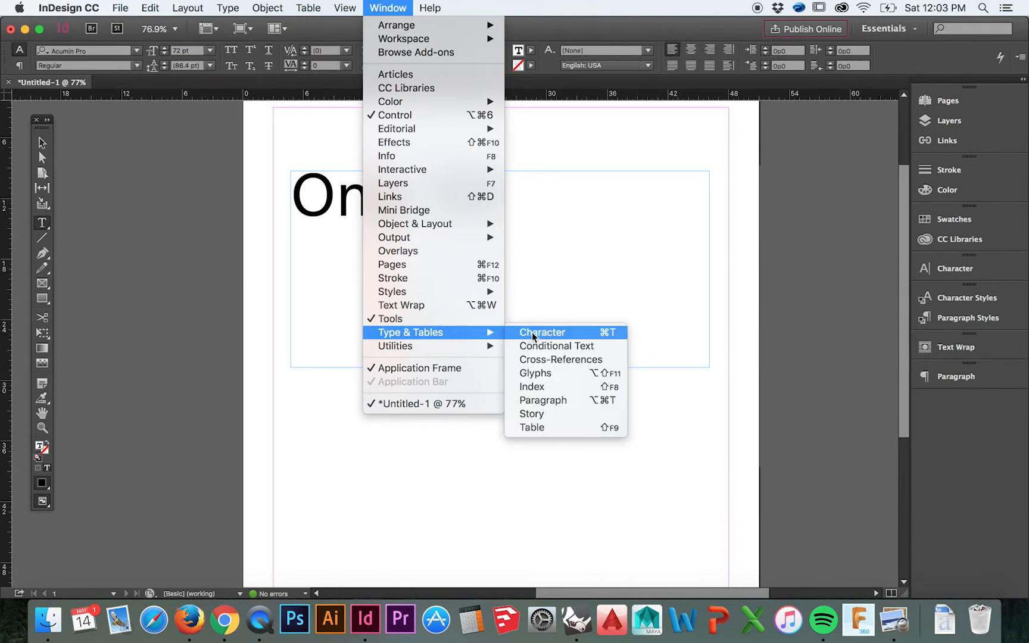
mouse_move(556, 373)
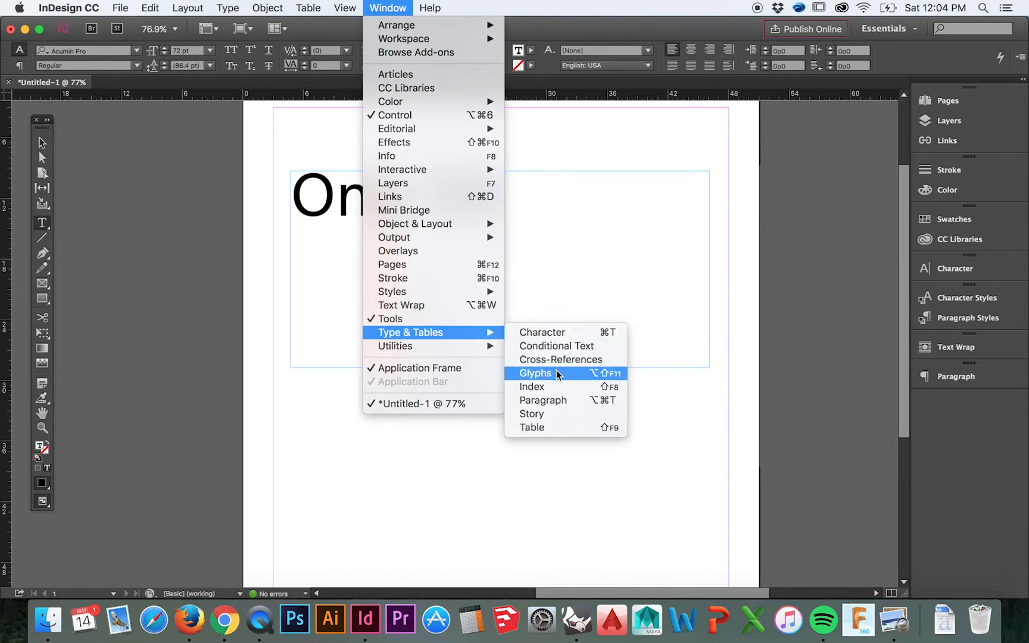
click(536, 373)
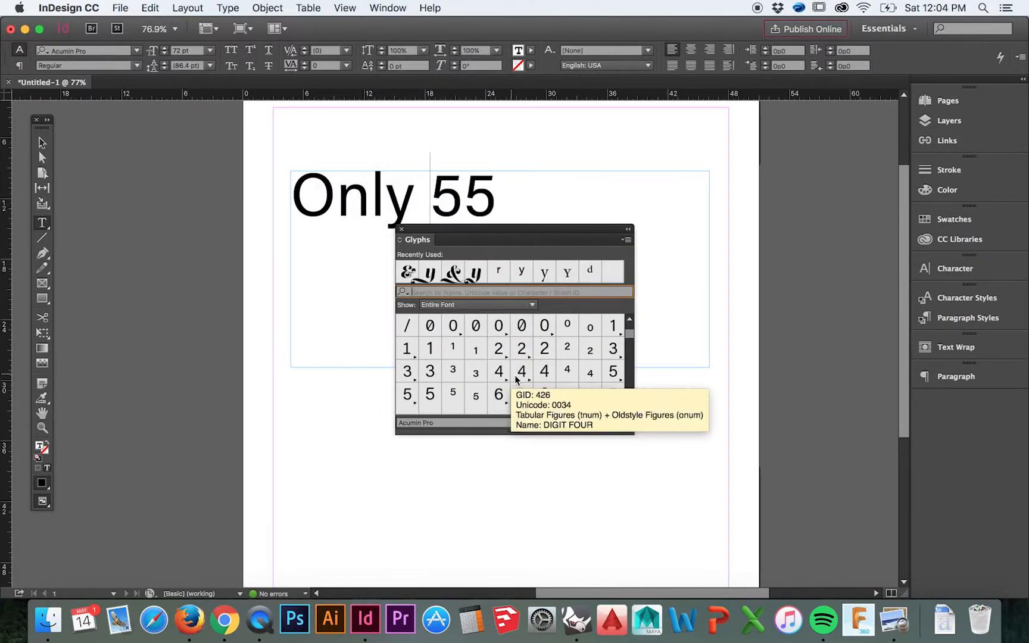
text(er)
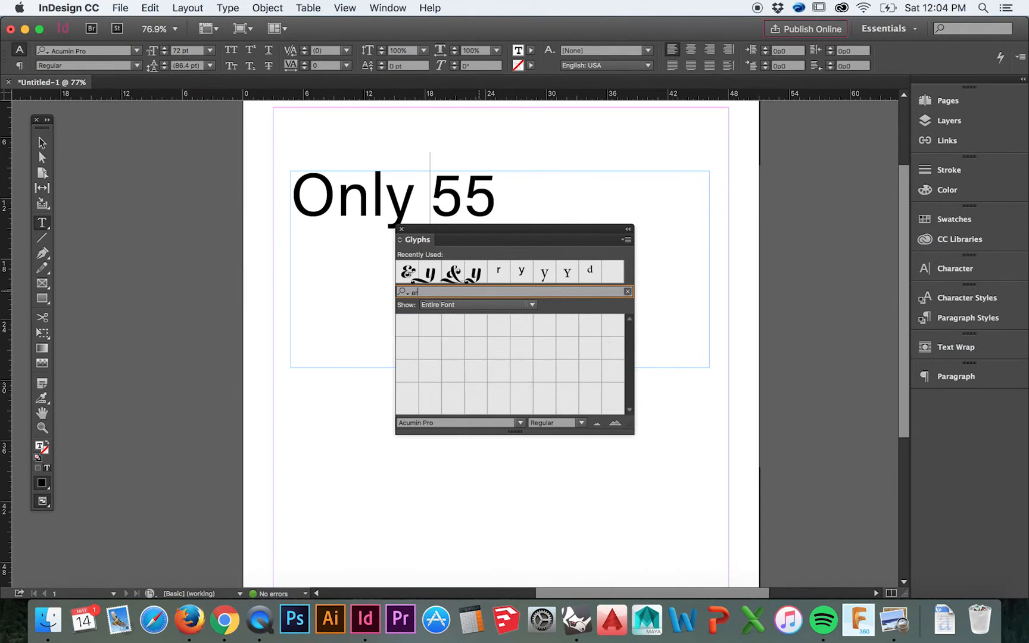
text(uro)
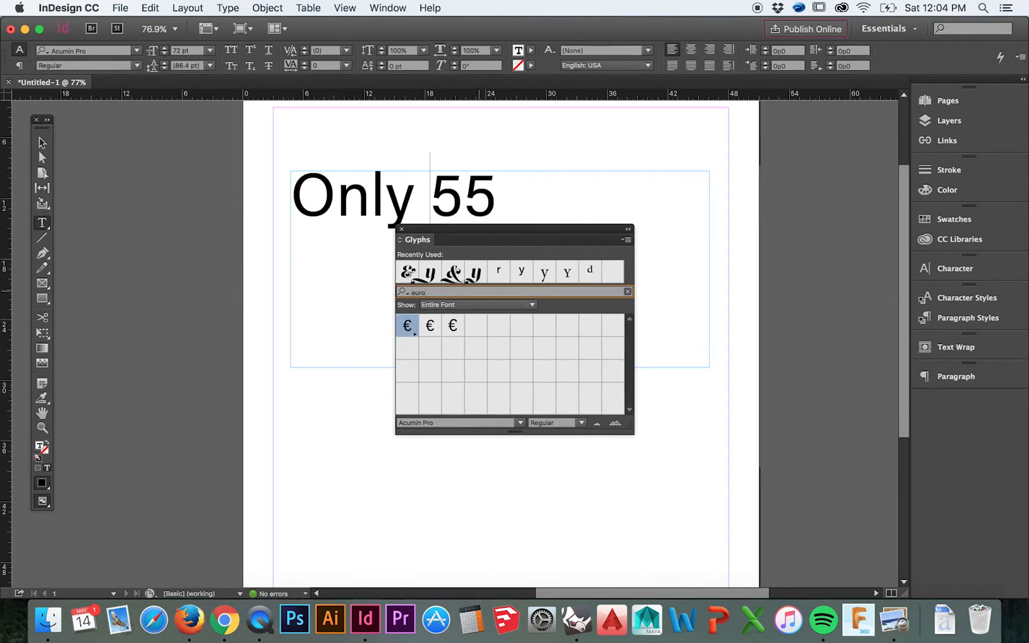
Insert the € sign before 55 and open the Typekit font library in the browser.
double_click(406, 325)
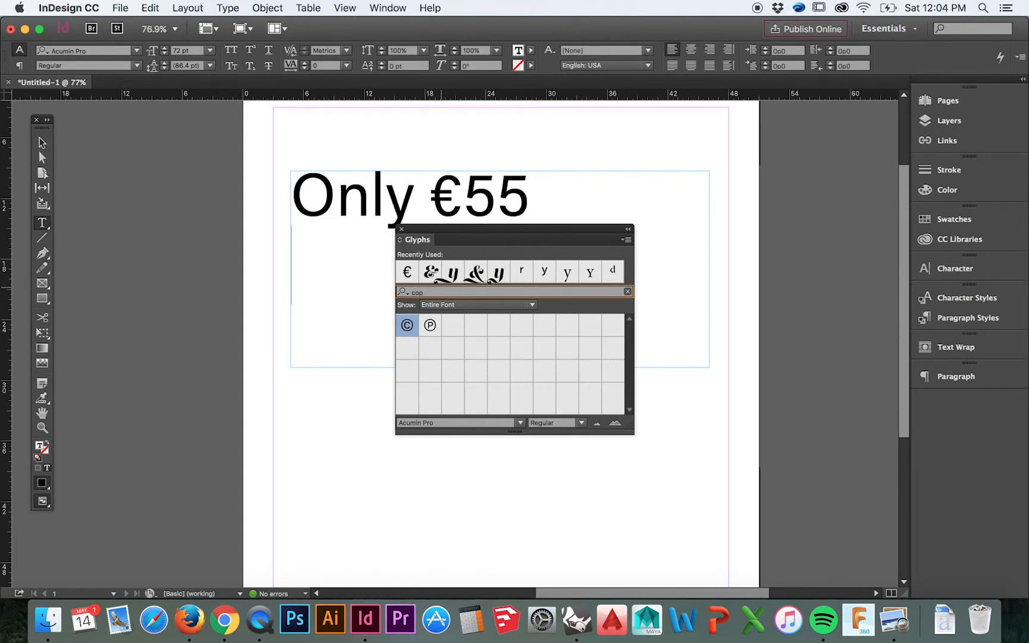
text(y)
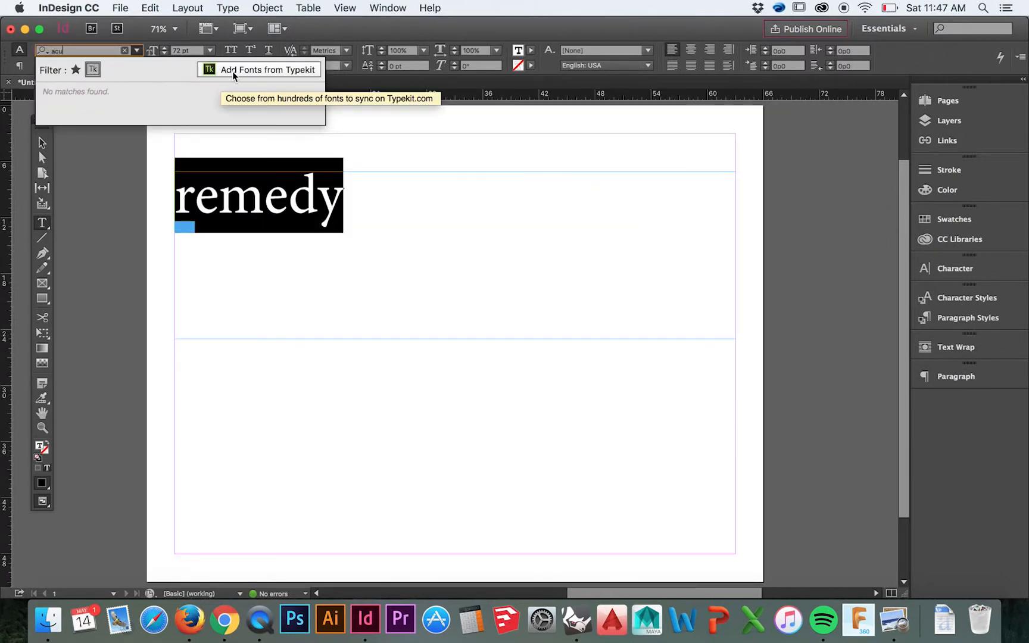
click(268, 70)
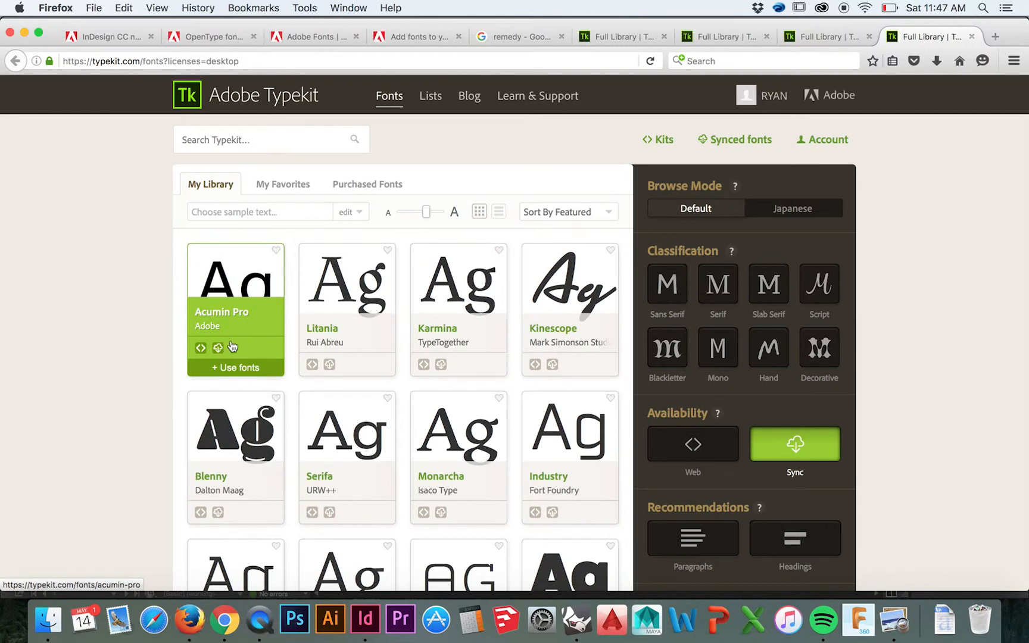
In Acumin Pro's Use Fonts dialog, show all 18 styles, select them all and sync.
click(218, 348)
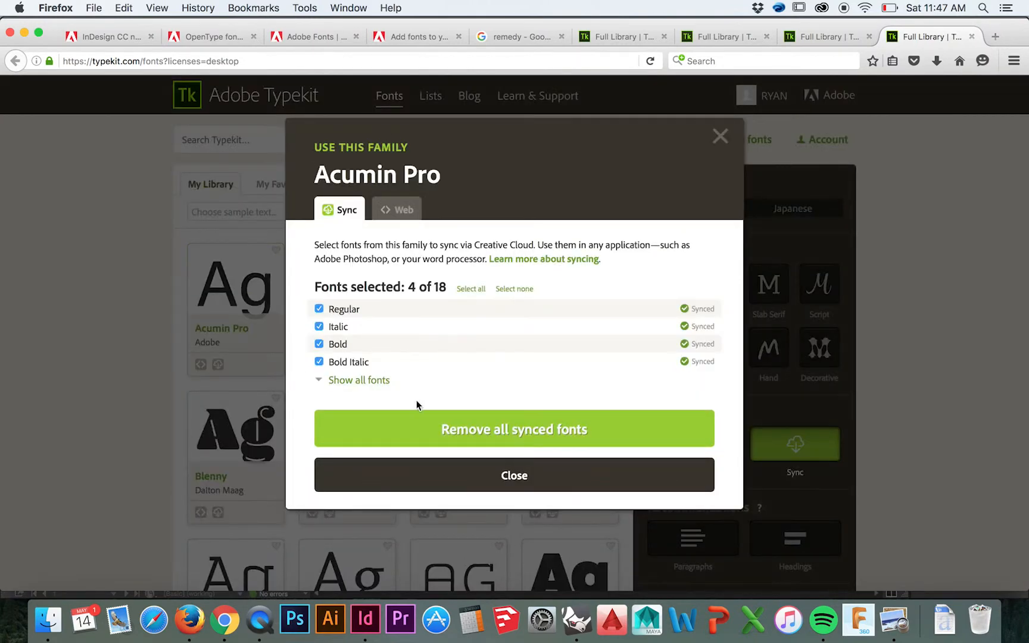
click(396, 210)
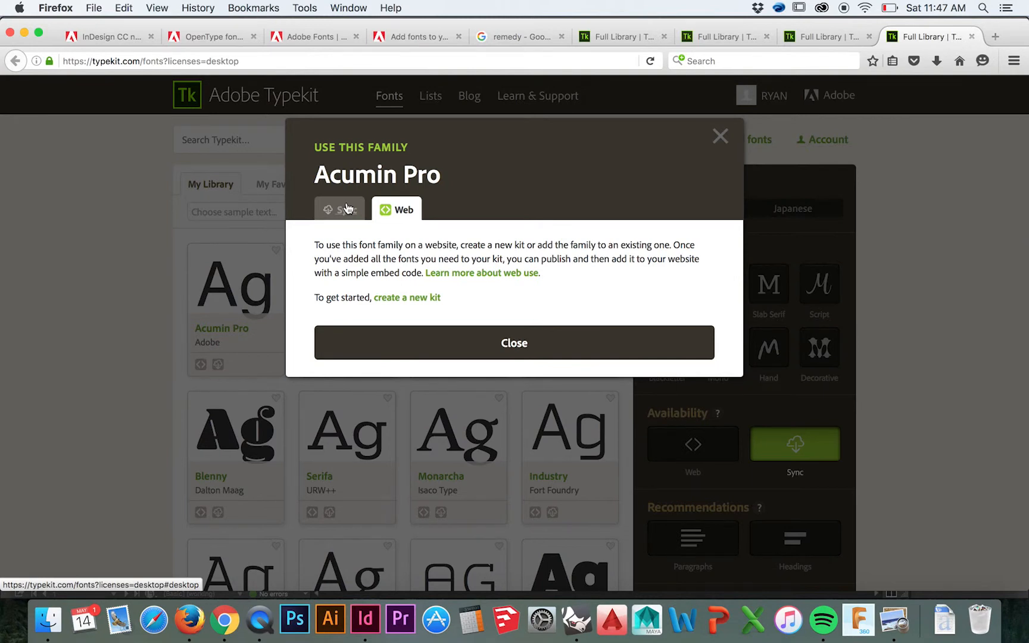
click(341, 210)
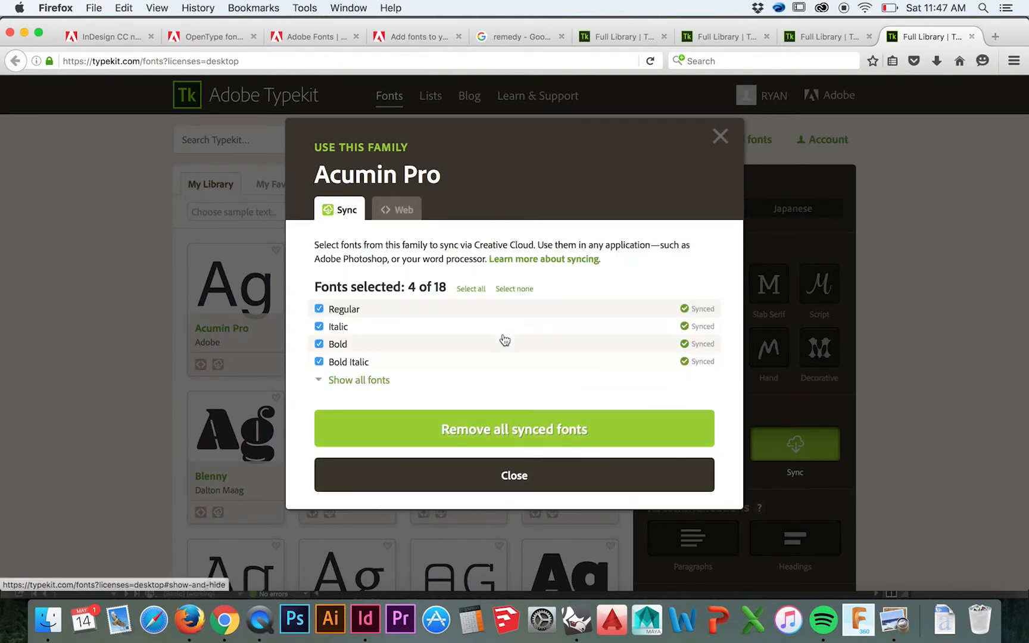
mouse_move(515, 296)
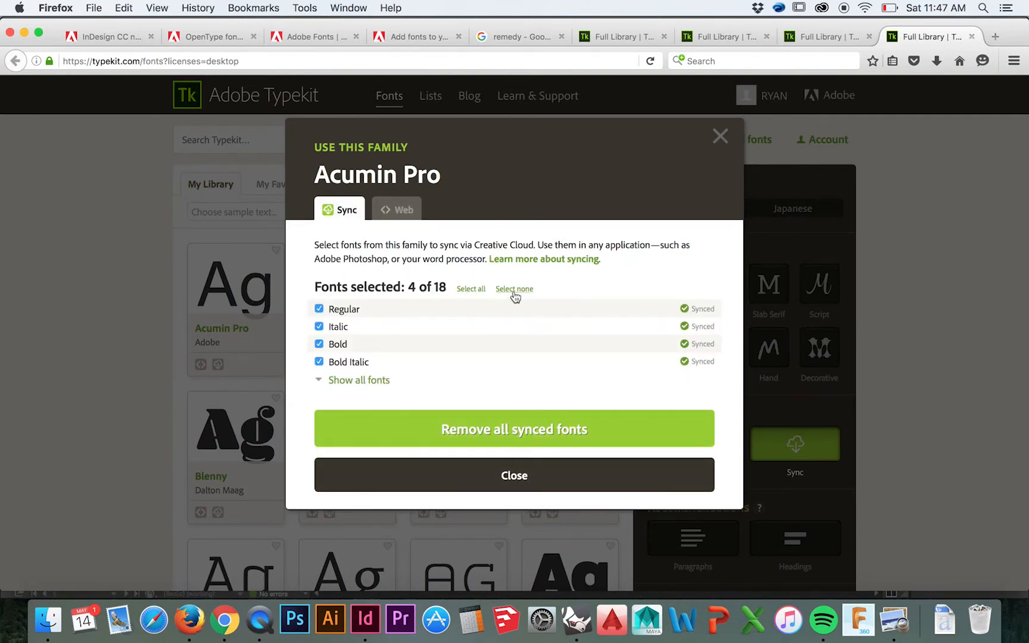
mouse_move(468, 357)
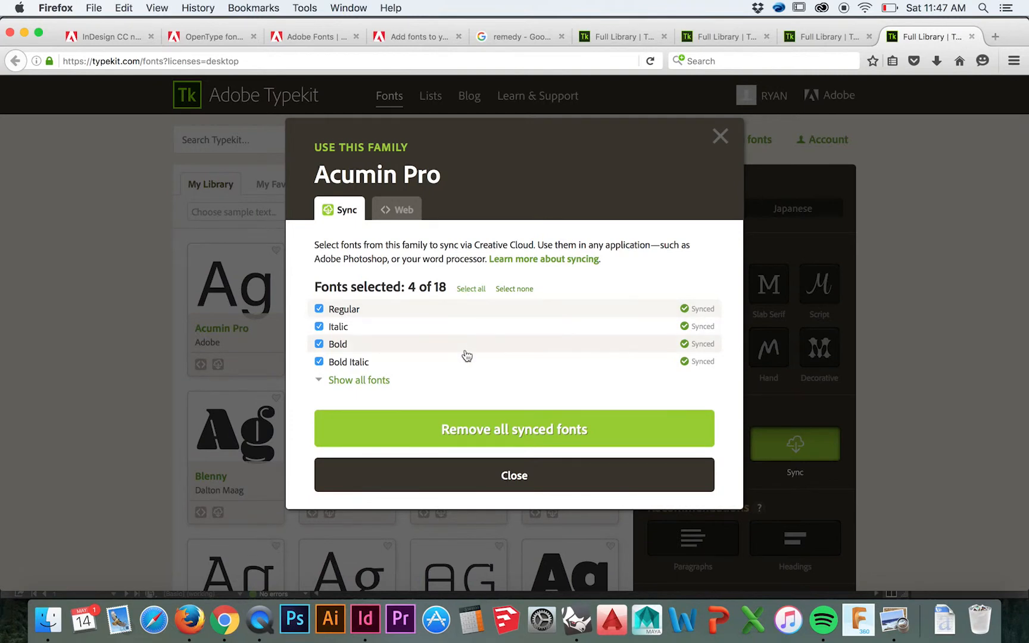
click(359, 379)
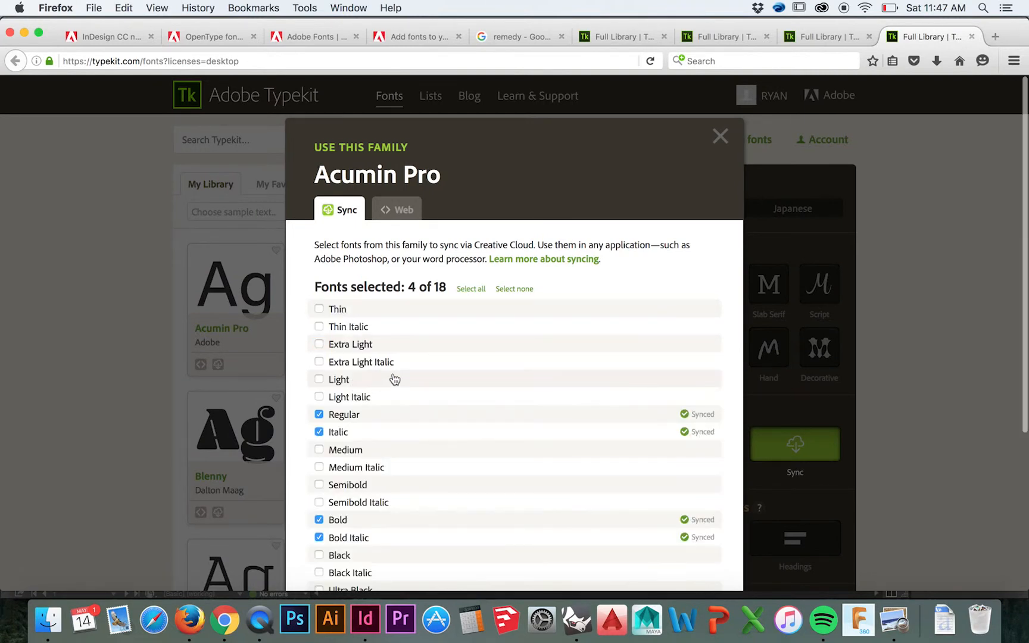
scroll(down, 3)
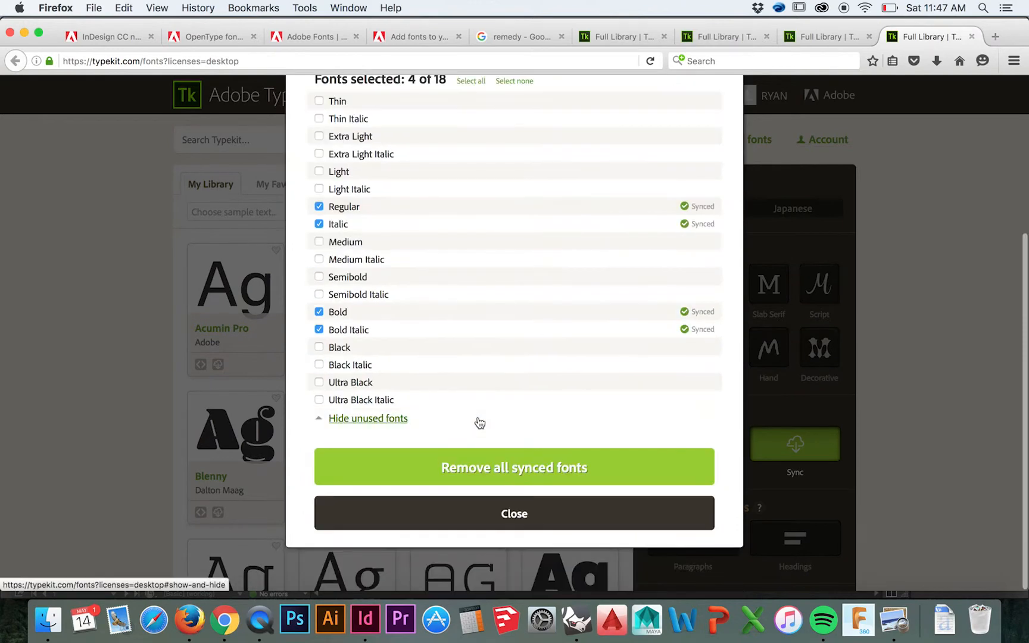
mouse_move(514, 468)
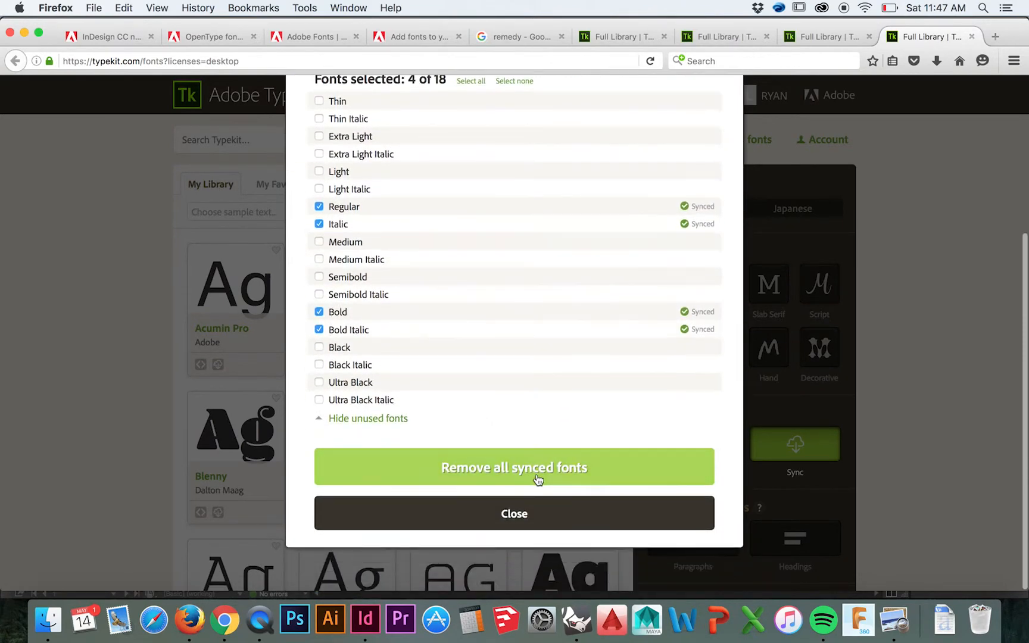
click(514, 467)
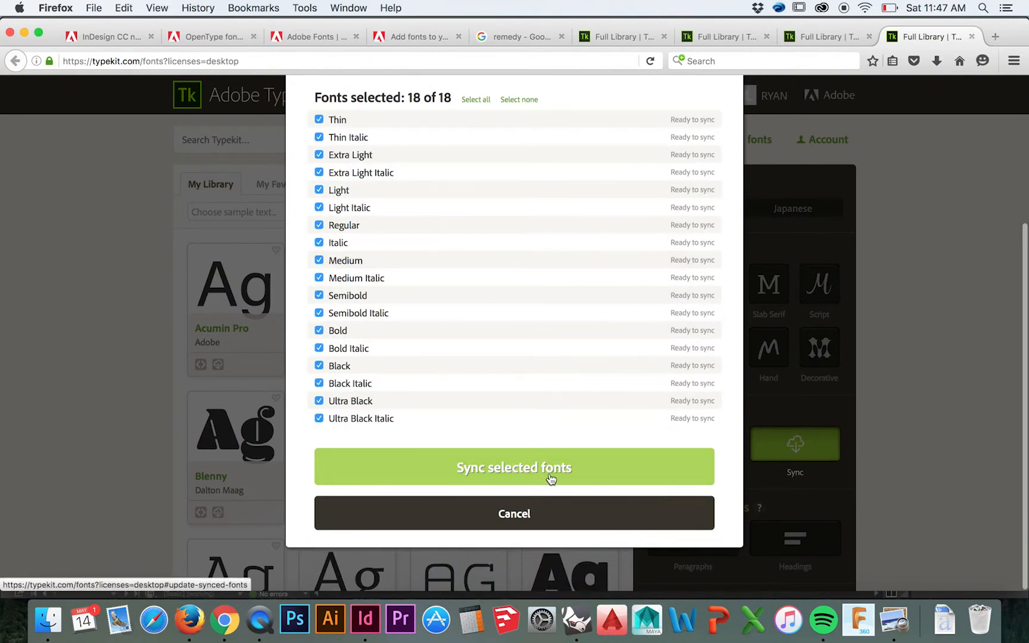
click(514, 467)
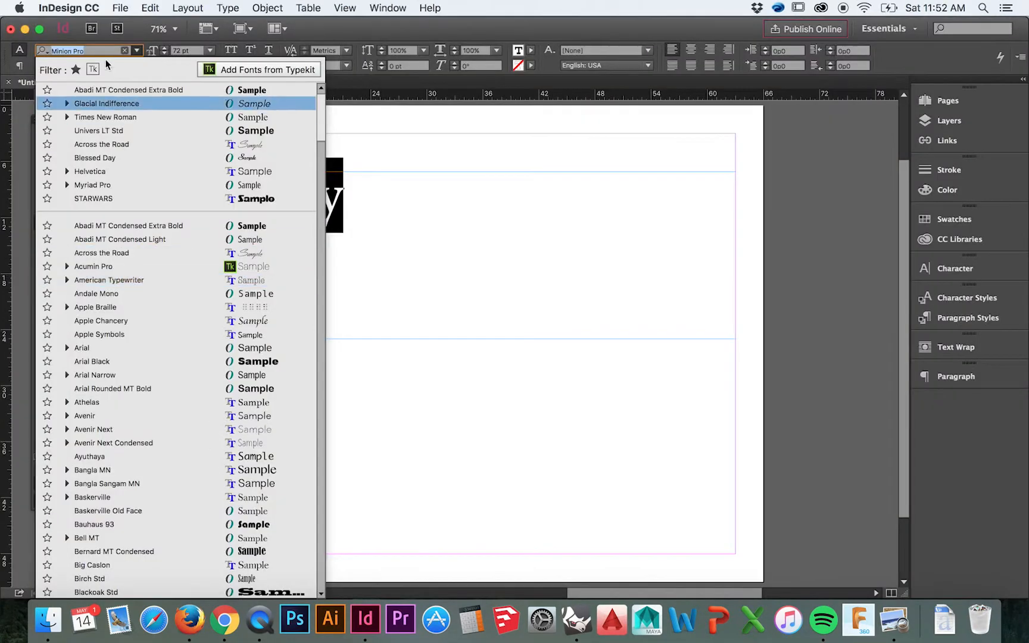
Toggle the font menu's Typekit filter so only Acumin Pro and Lust Script are listed.
click(92, 69)
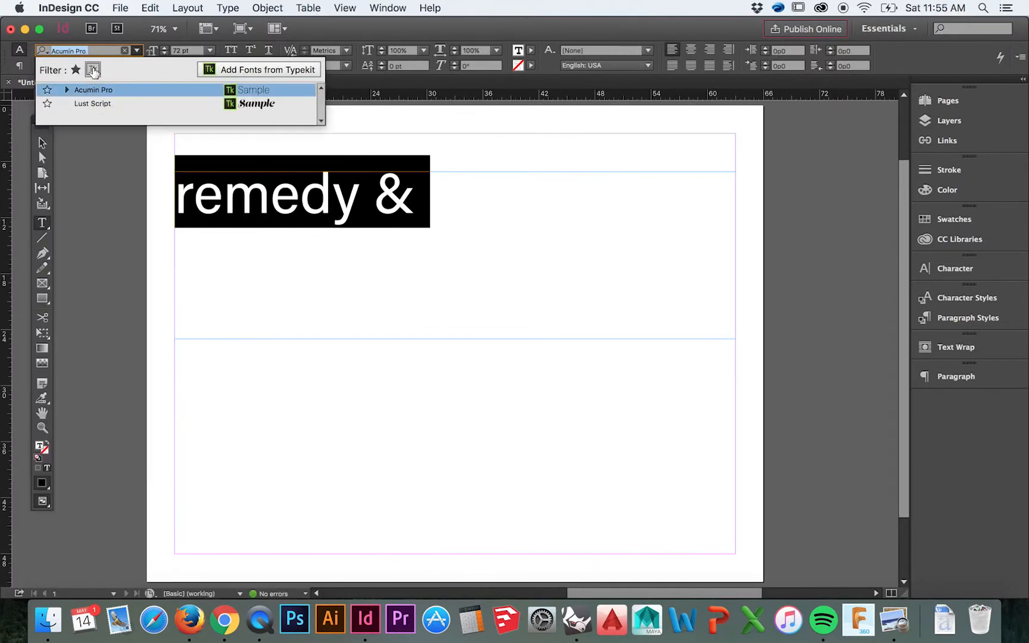
click(76, 70)
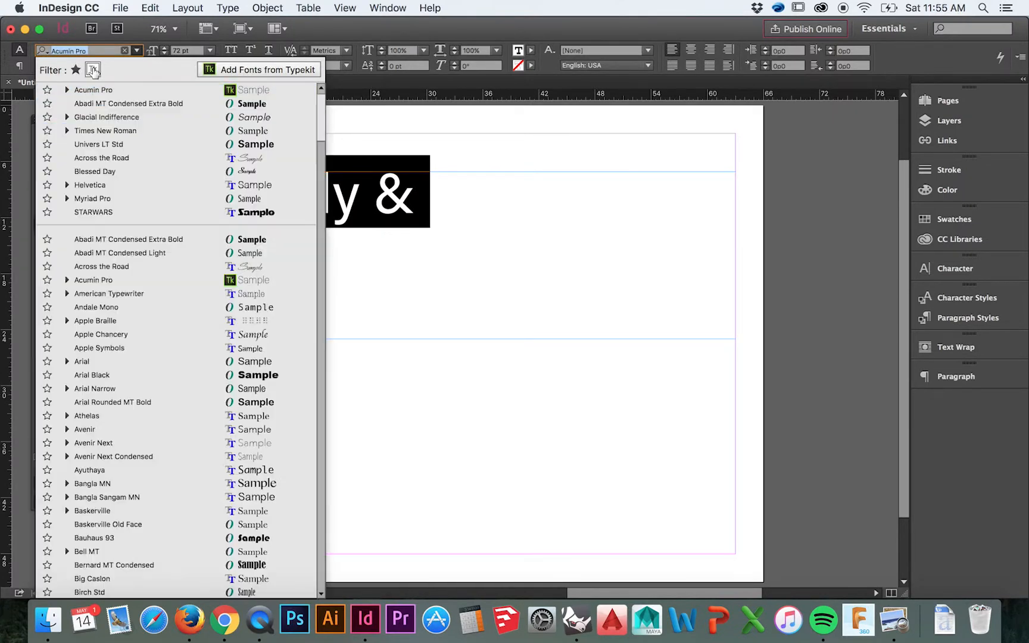
click(93, 70)
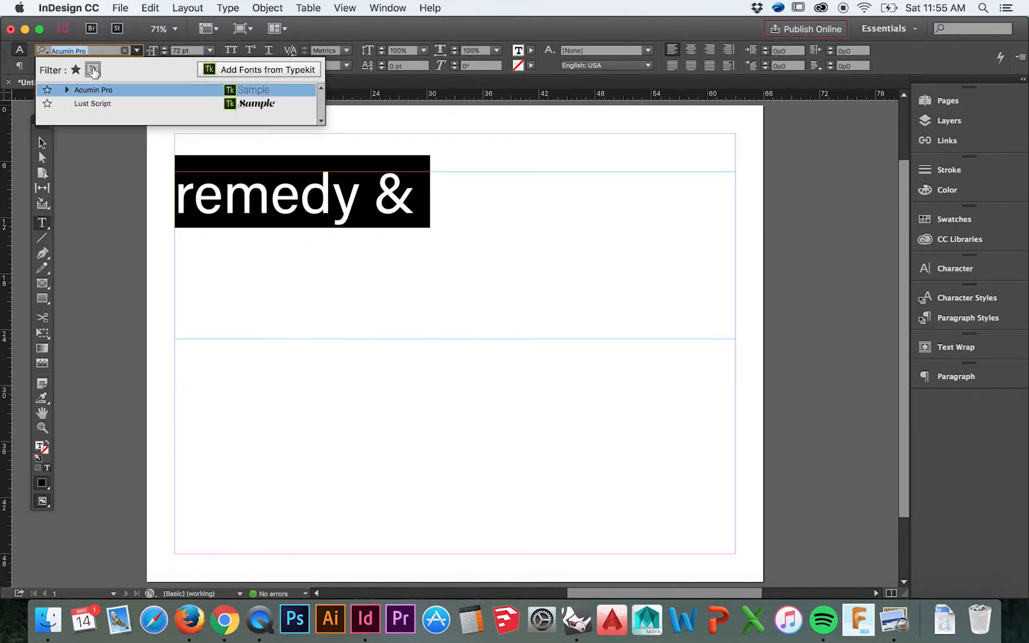
click(92, 69)
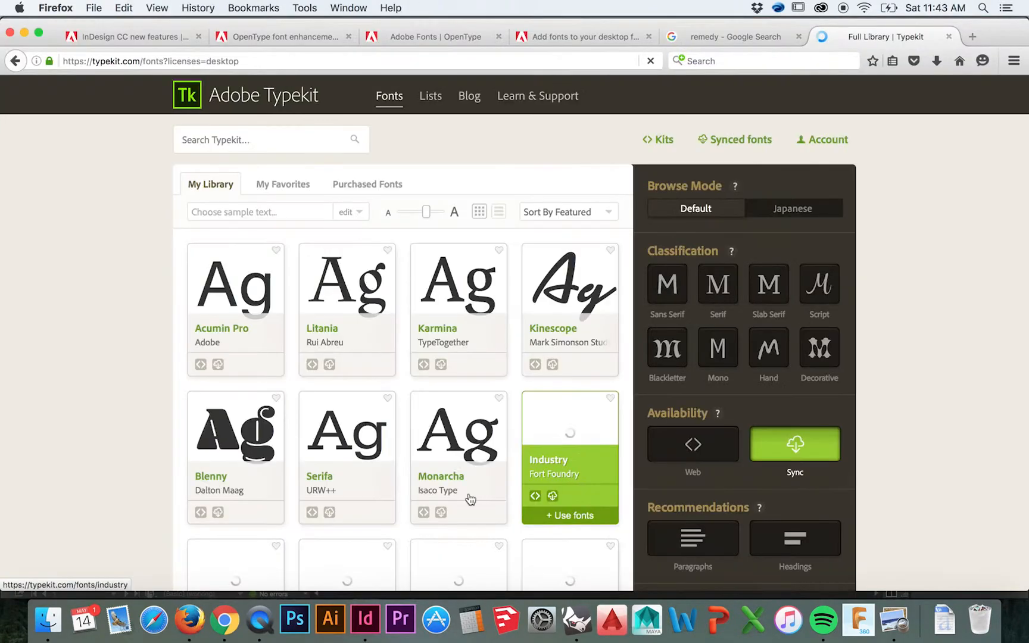
Search Typekit for 'universe', then return to the library and filter to Sans Serif.
text(universe)
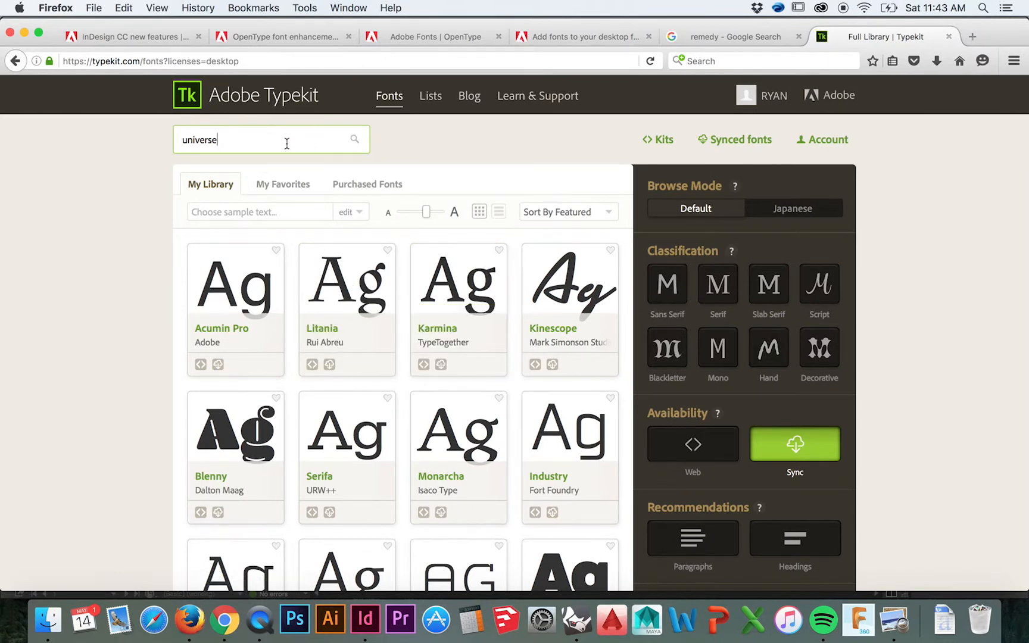
key(Return)
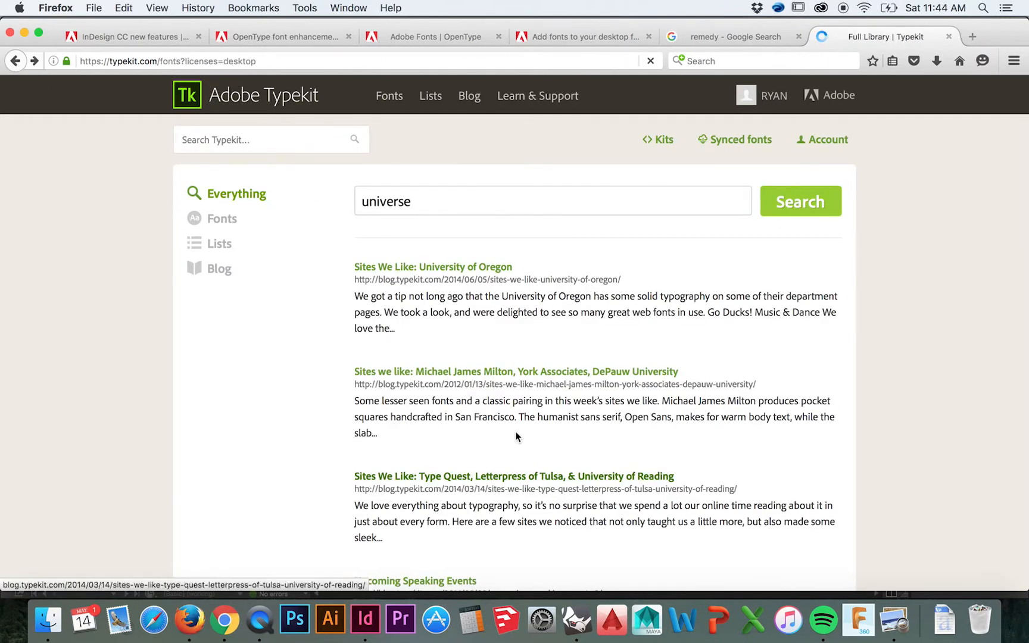
click(388, 96)
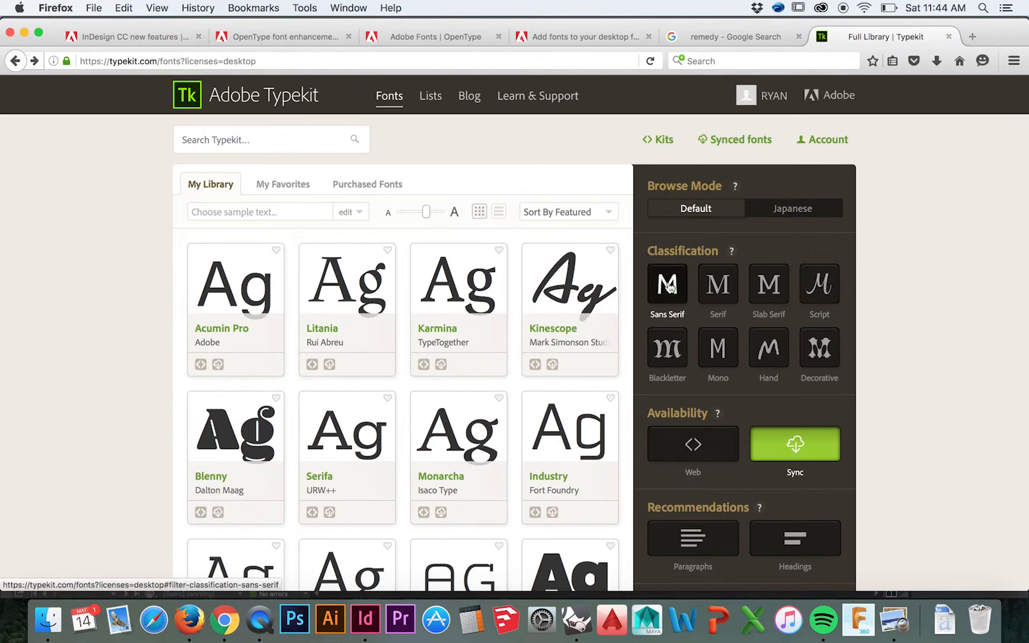
click(666, 285)
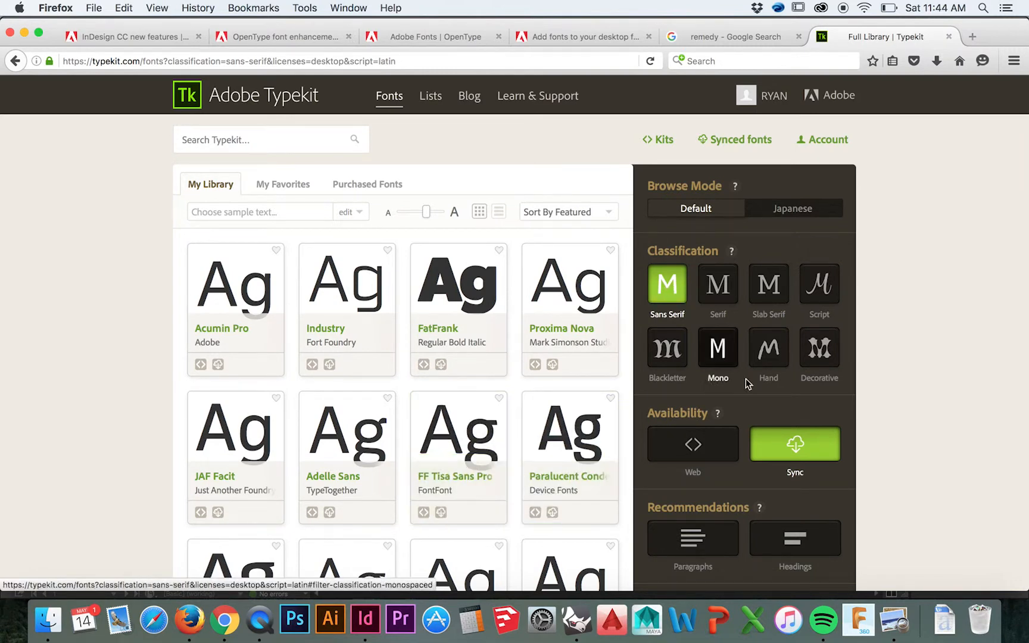
mouse_move(235, 276)
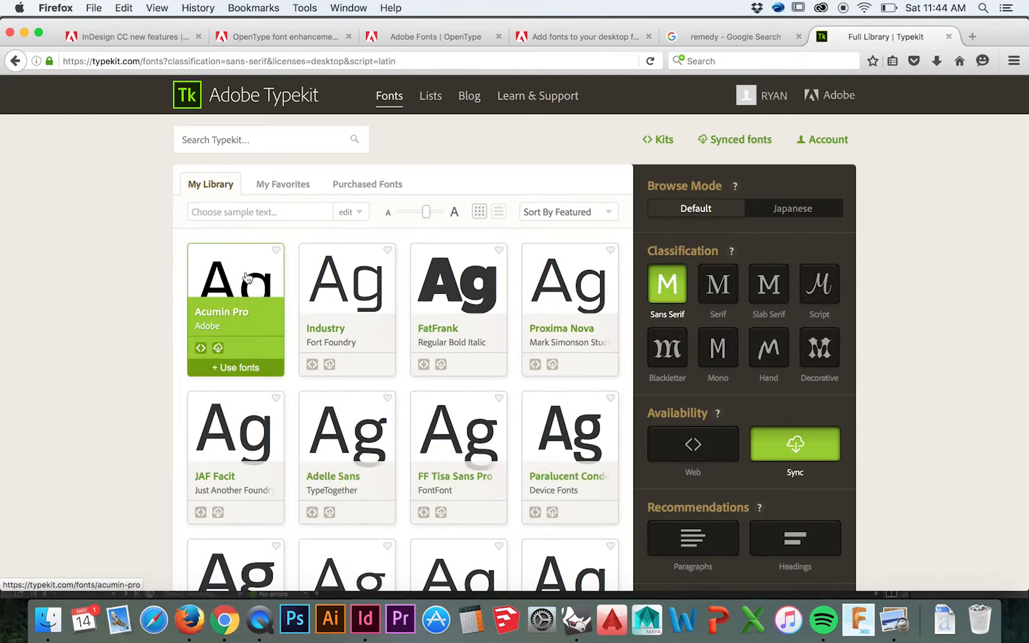
Change Sort By from Featured to Newest and browse the Sans Serif results.
scroll(down, 3)
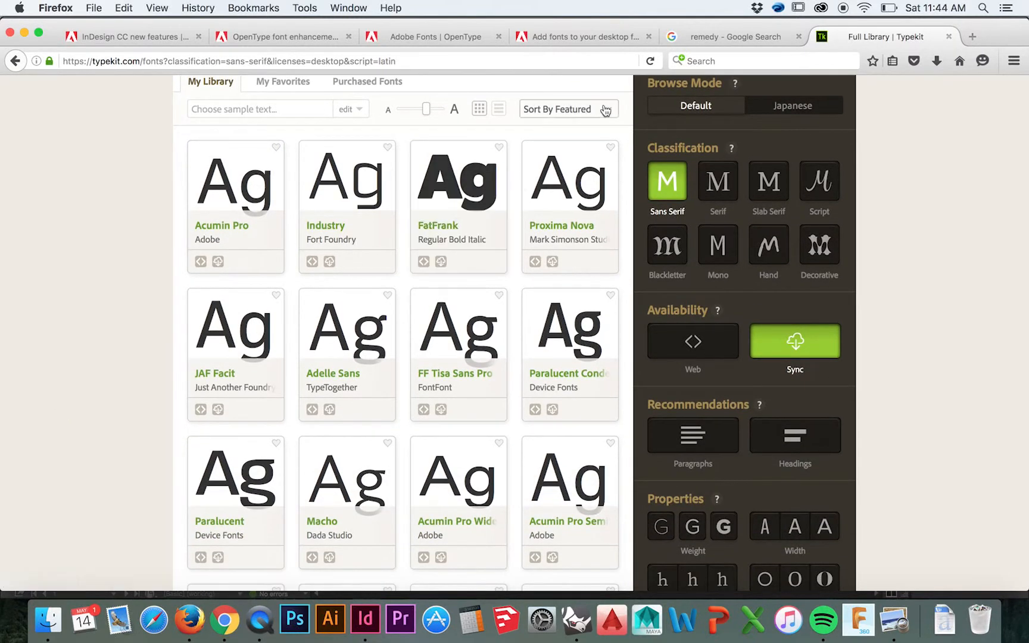
click(567, 109)
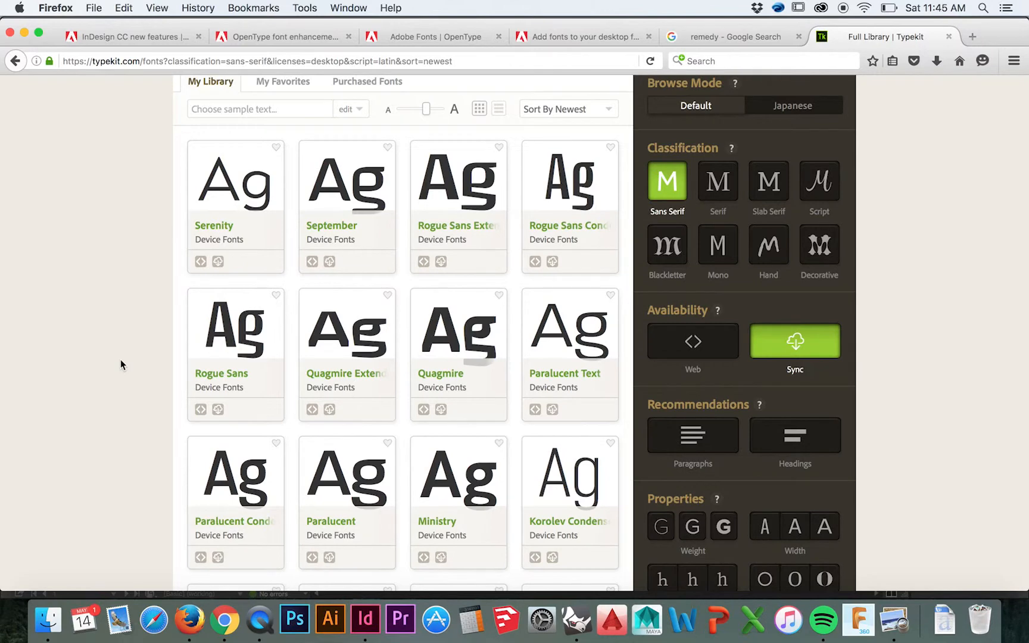
scroll(down, 3)
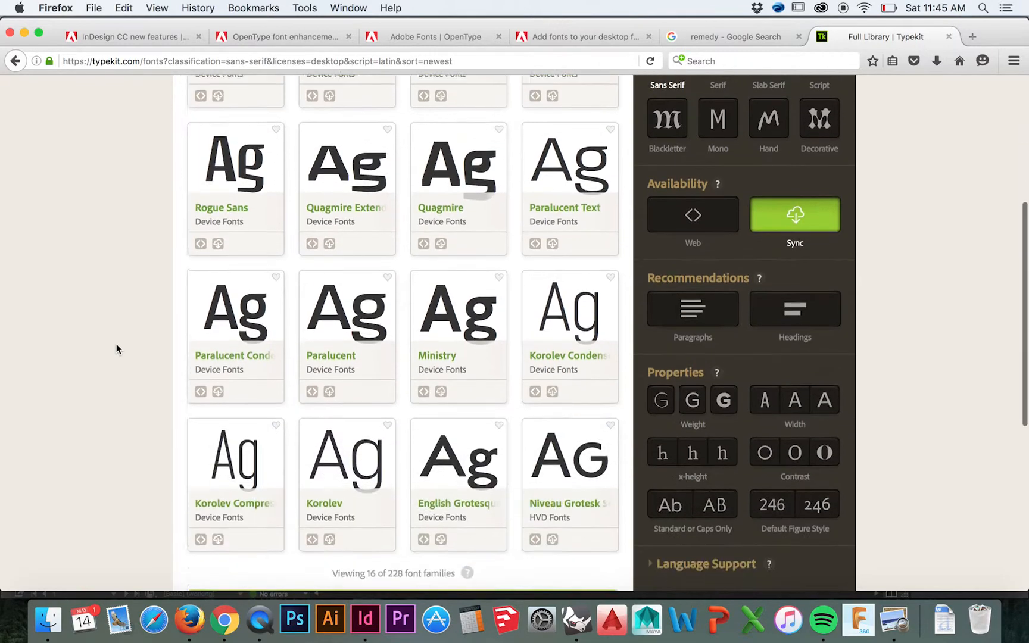
scroll(down, 3)
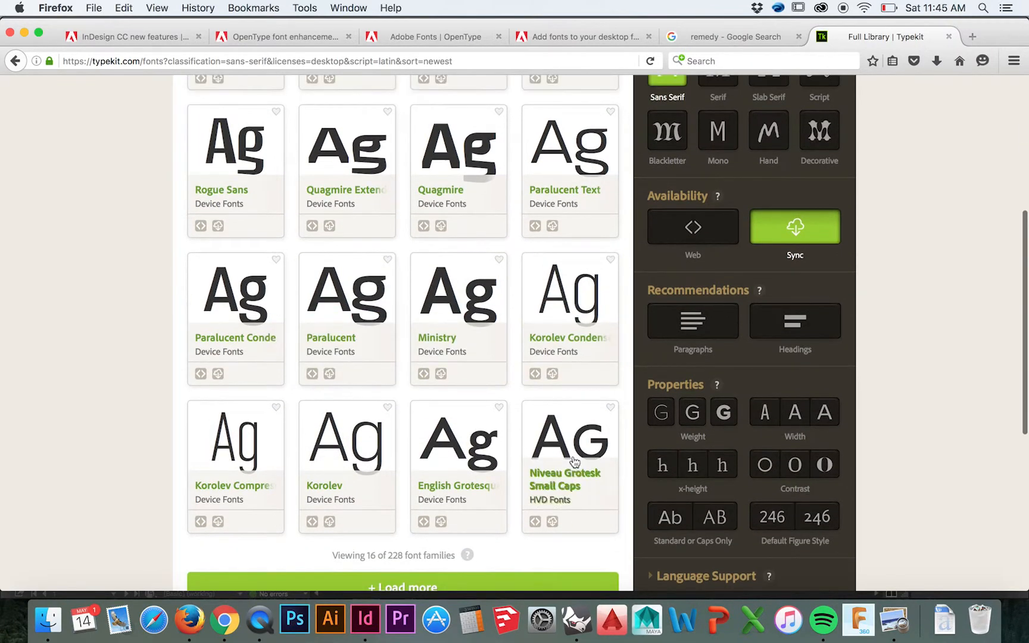
scroll(up, 3)
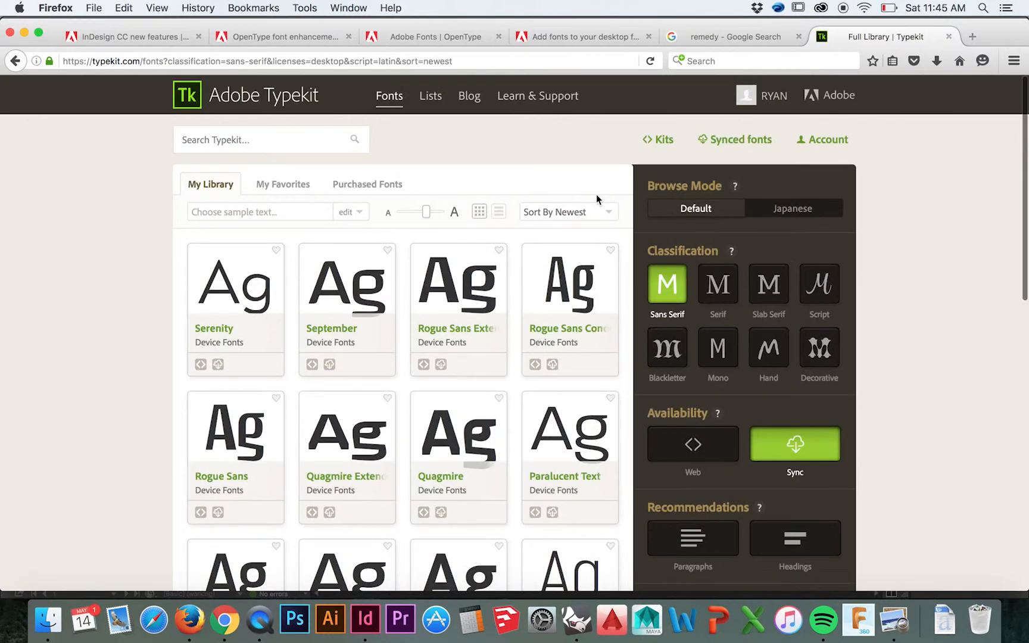
Open Acumin Pro's Use Fonts options and sync its four selected styles.
click(565, 212)
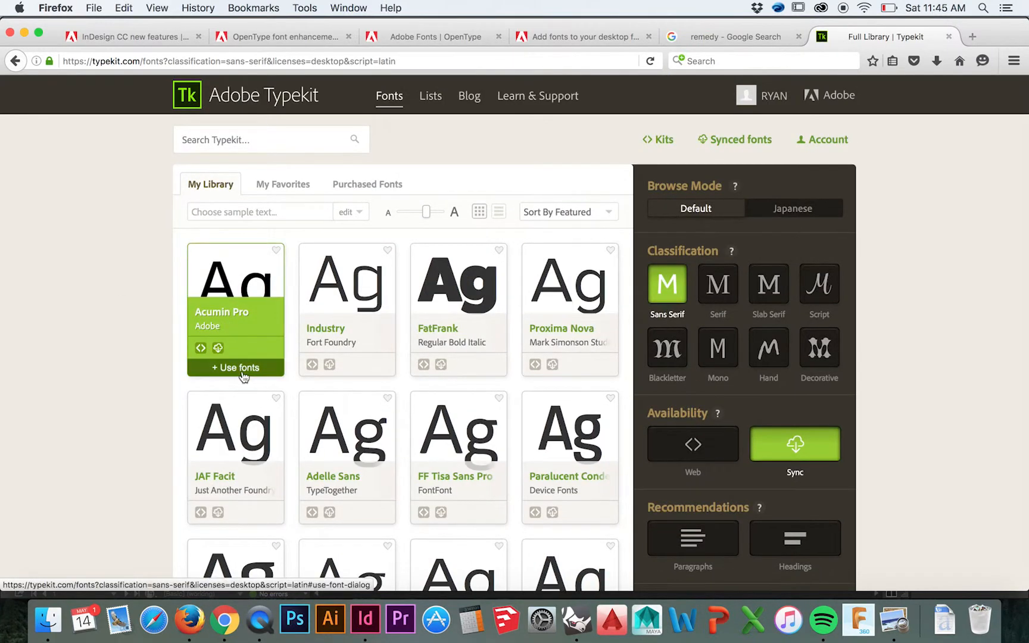
click(235, 368)
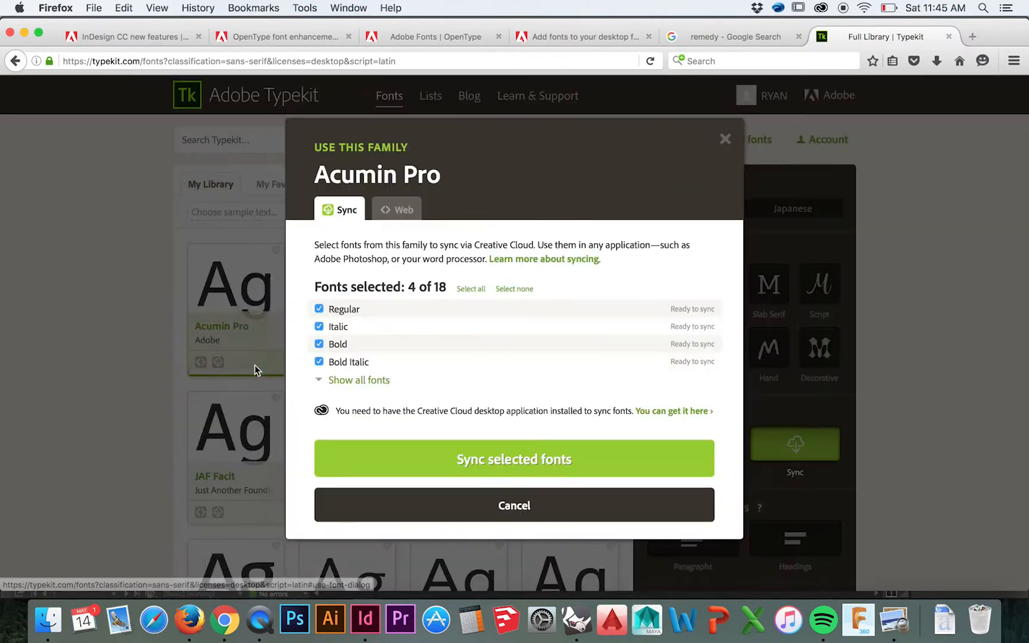
click(514, 459)
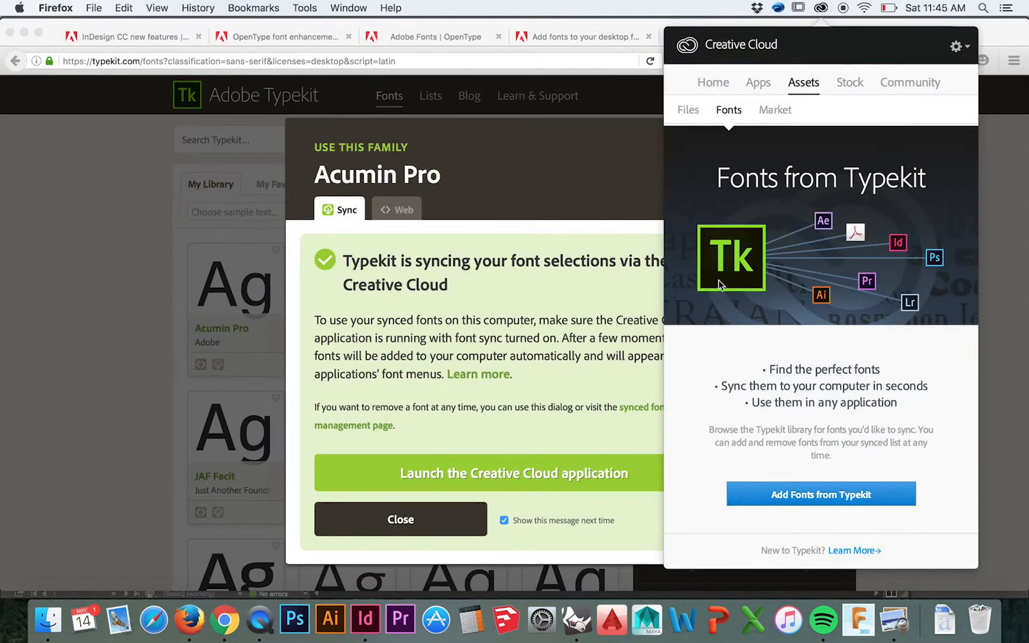
Check Creative Cloud's Fonts and Market panels, then reopen Acumin Pro's options to confirm four styles synced.
click(864, 8)
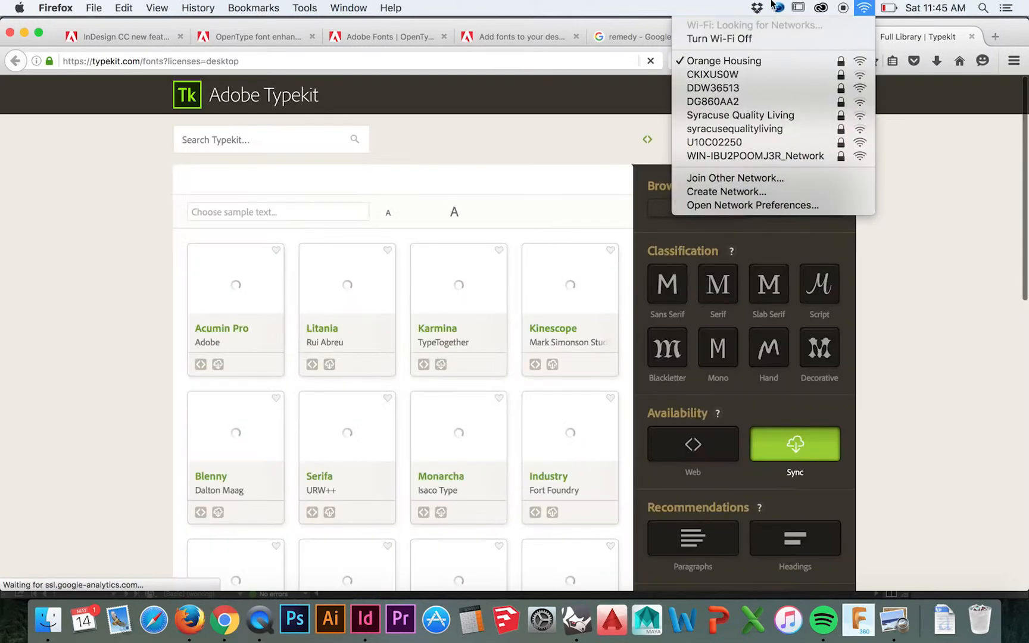
click(821, 8)
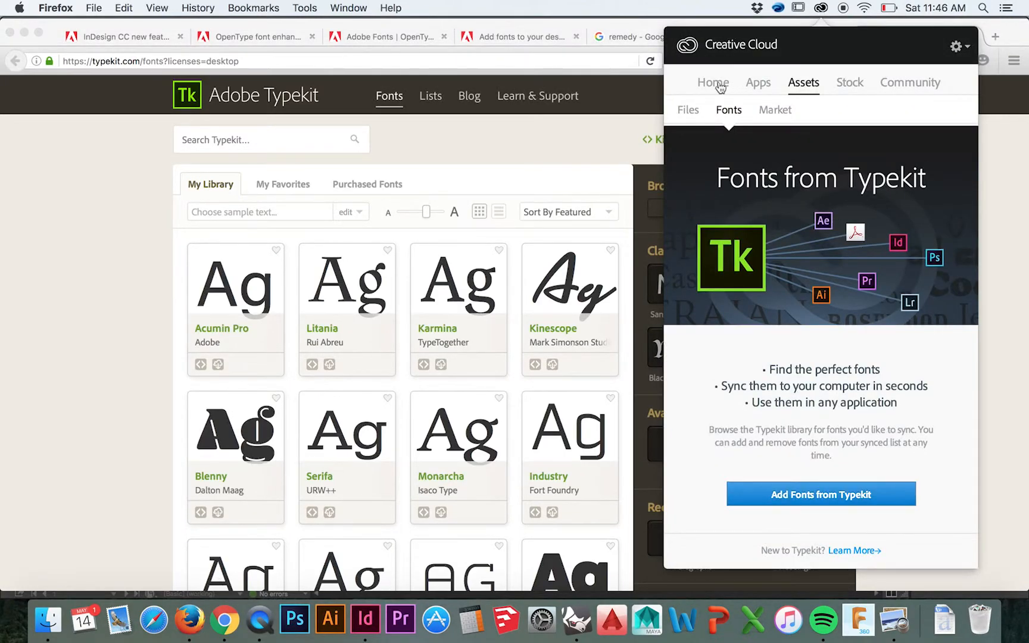
click(774, 110)
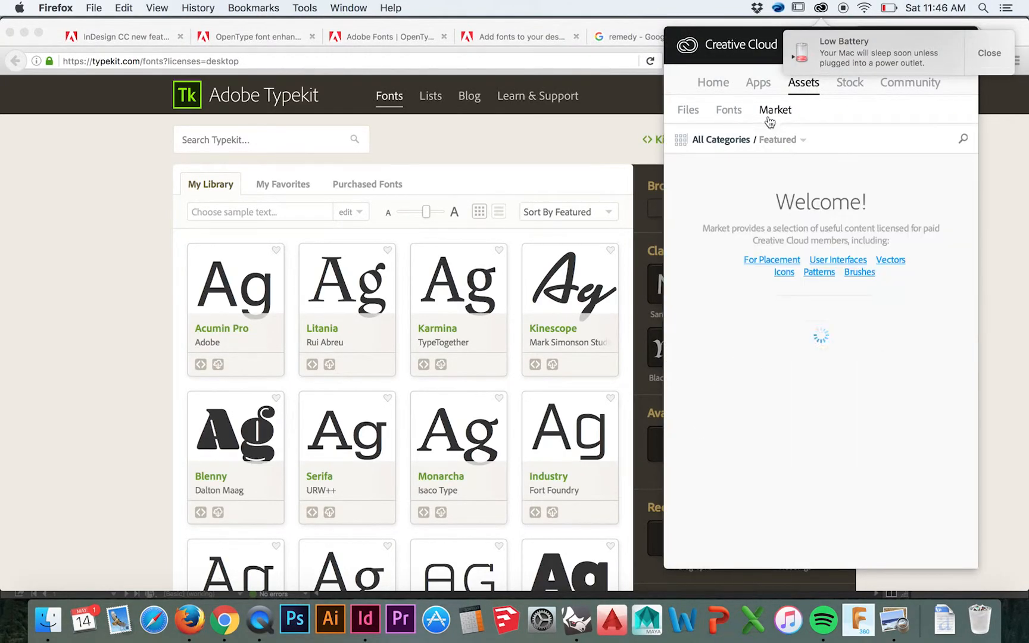
click(235, 367)
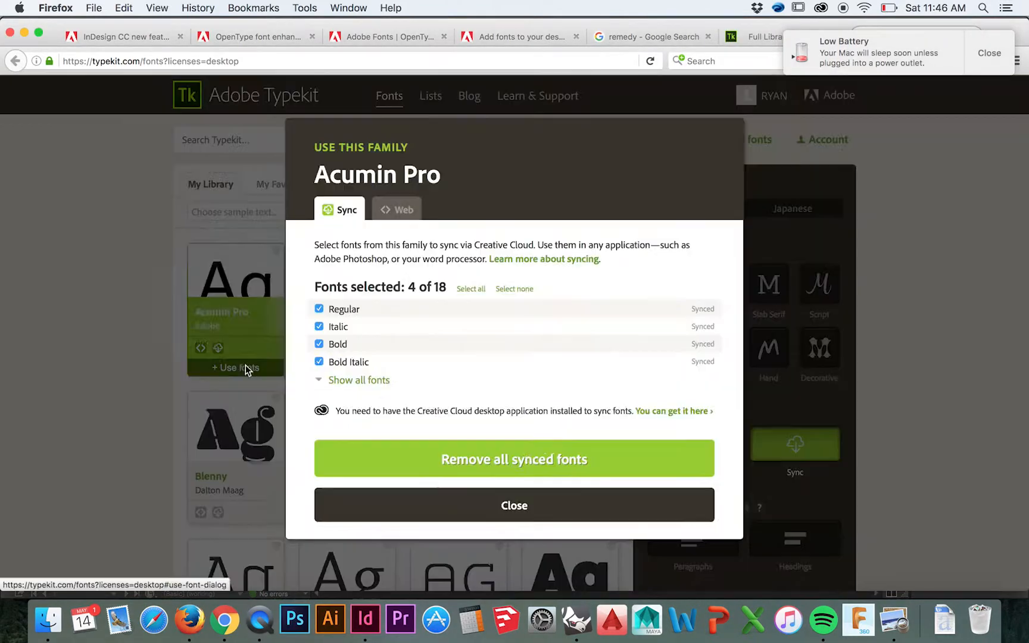